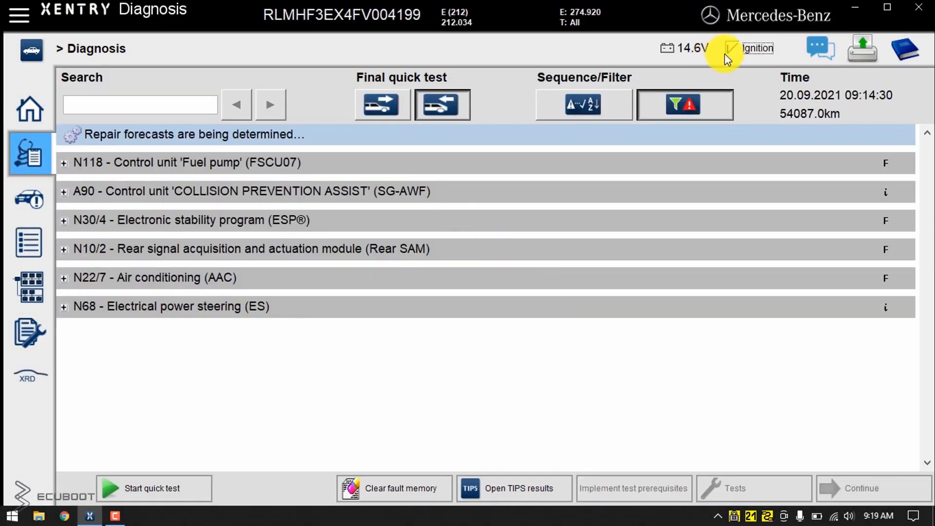
pyautogui.moveTo(259, 199)
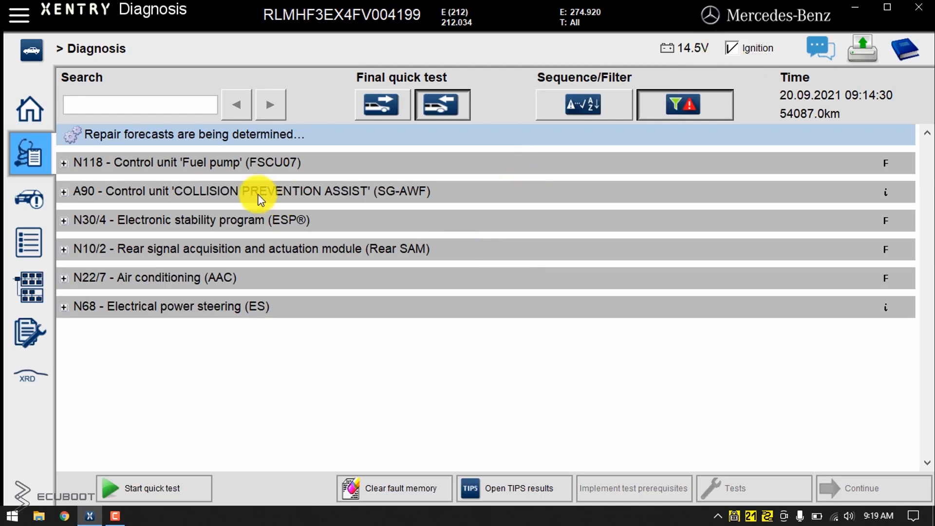
pyautogui.moveTo(254, 198)
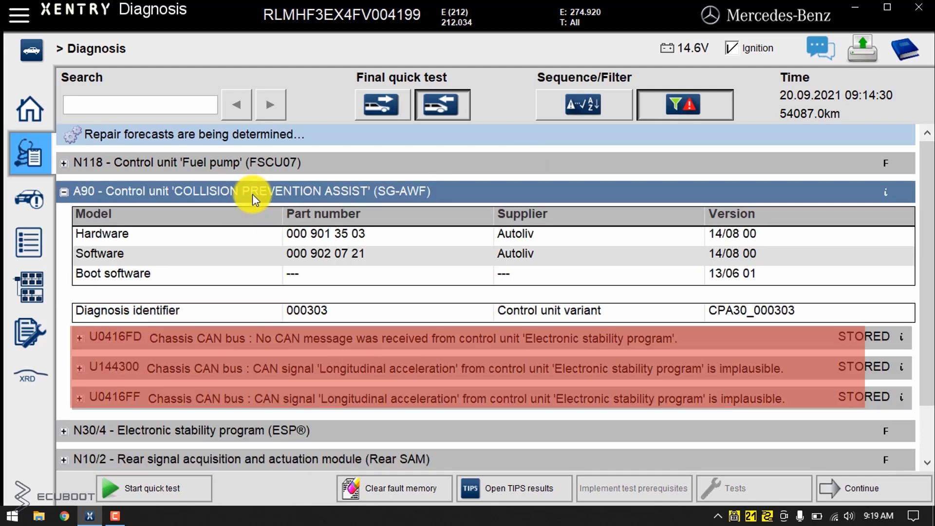
# Step: Expand the N30/4 ESP control unit's fault details and read the B24/15 yaw rate sensor fault codes
pyautogui.scroll(-3)
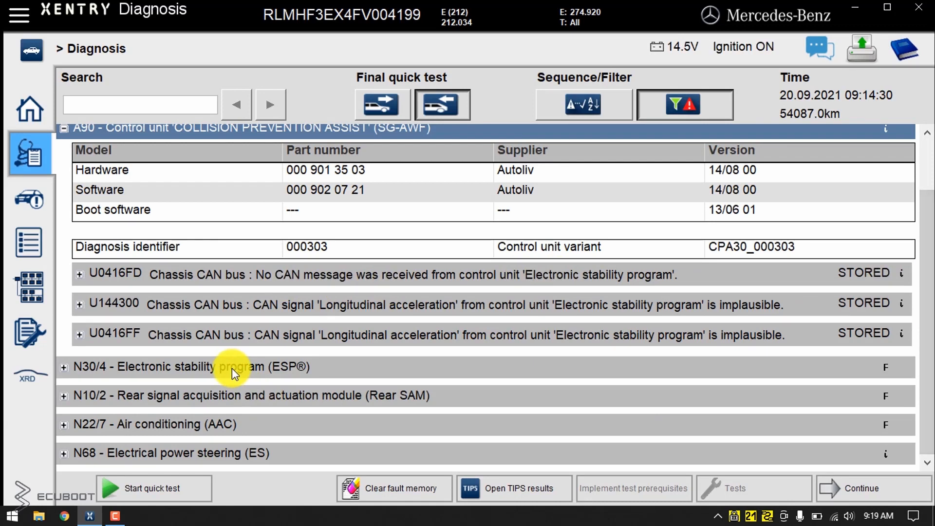
pyautogui.click(90, 366)
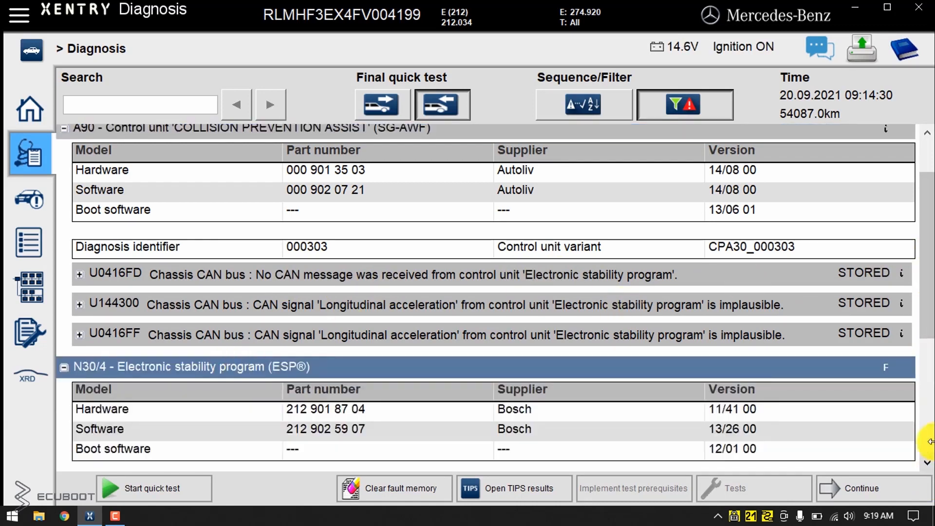
pyautogui.scroll(-3)
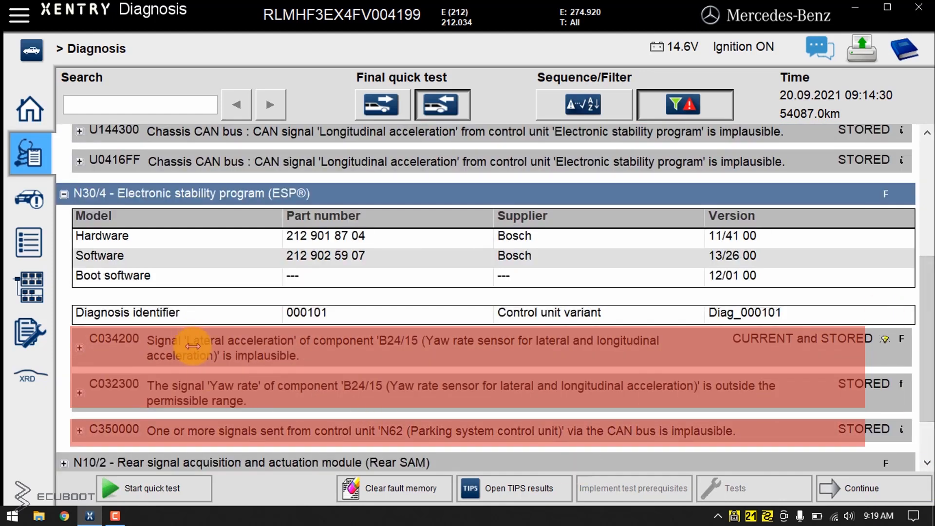
pyautogui.moveTo(309, 348)
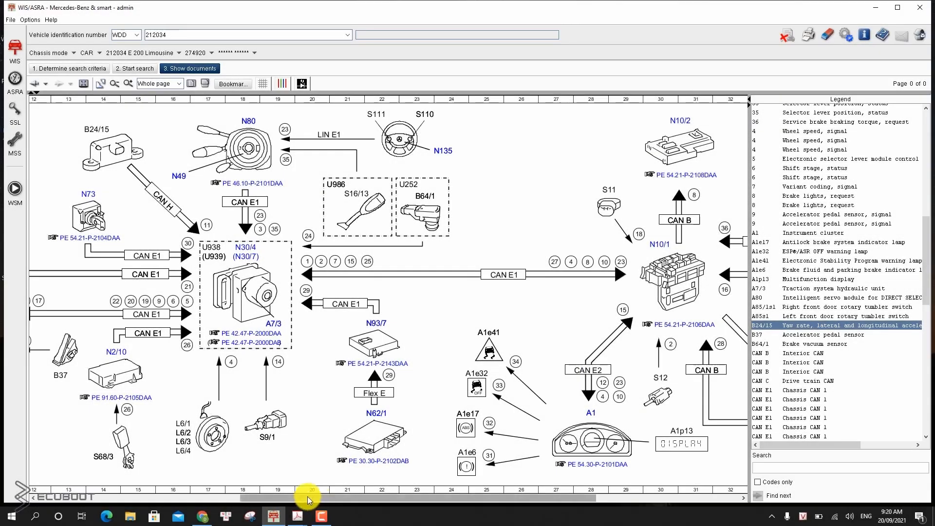
pyautogui.hscroll(-3)
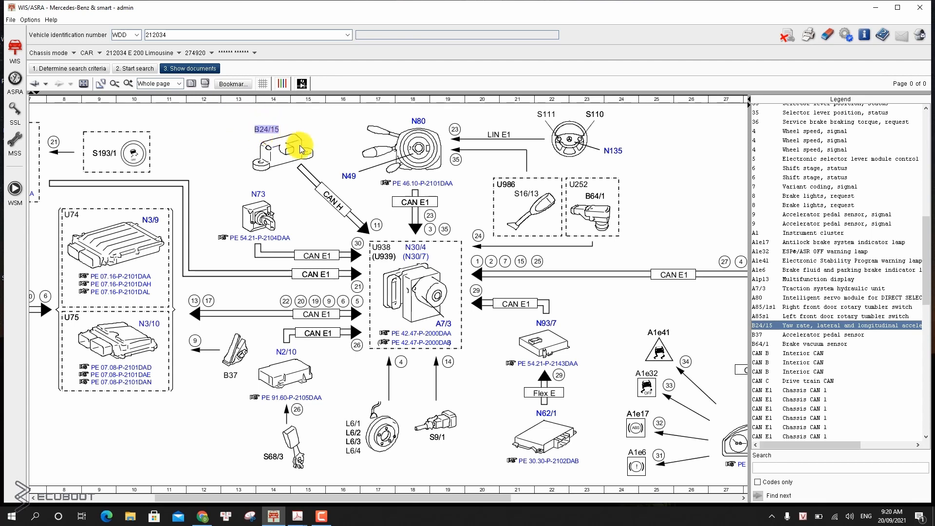
pyautogui.click(285, 149)
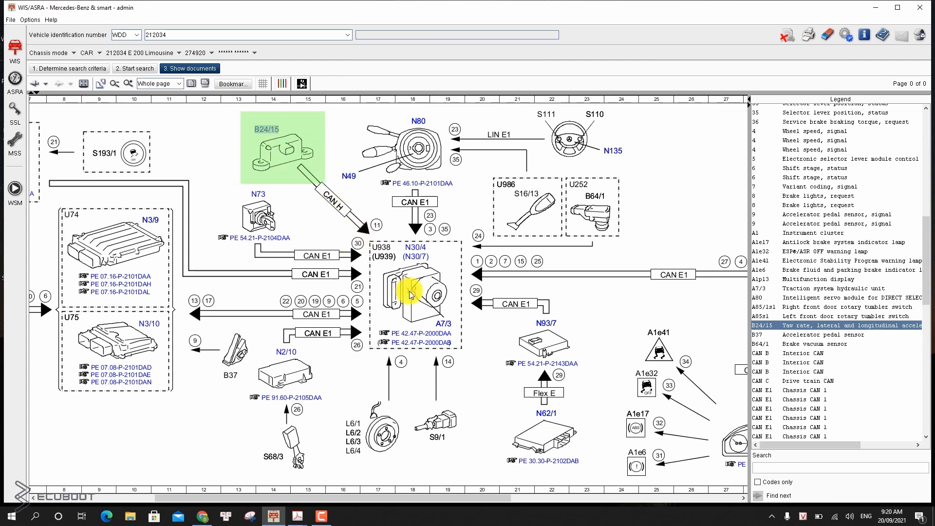
pyautogui.moveTo(411, 264)
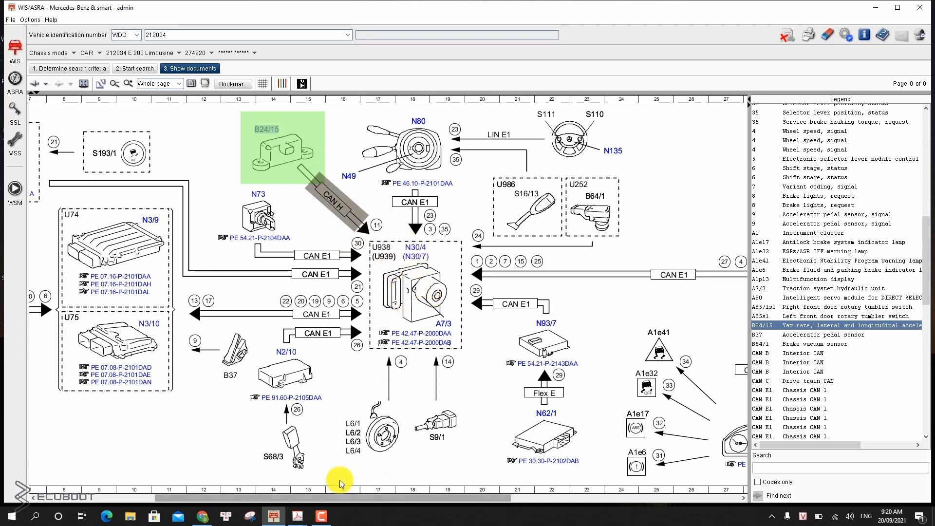
pyautogui.moveTo(331, 180)
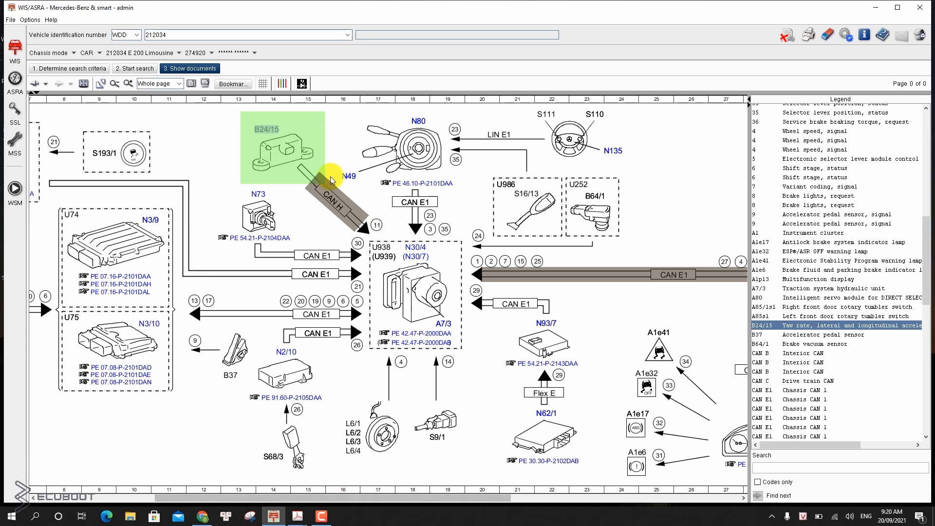
pyautogui.moveTo(381, 421)
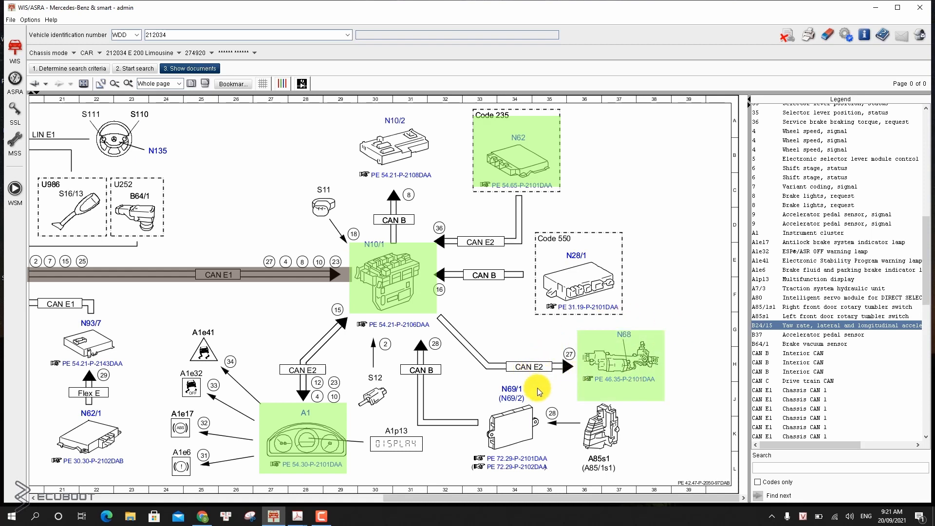
pyautogui.moveTo(625, 365)
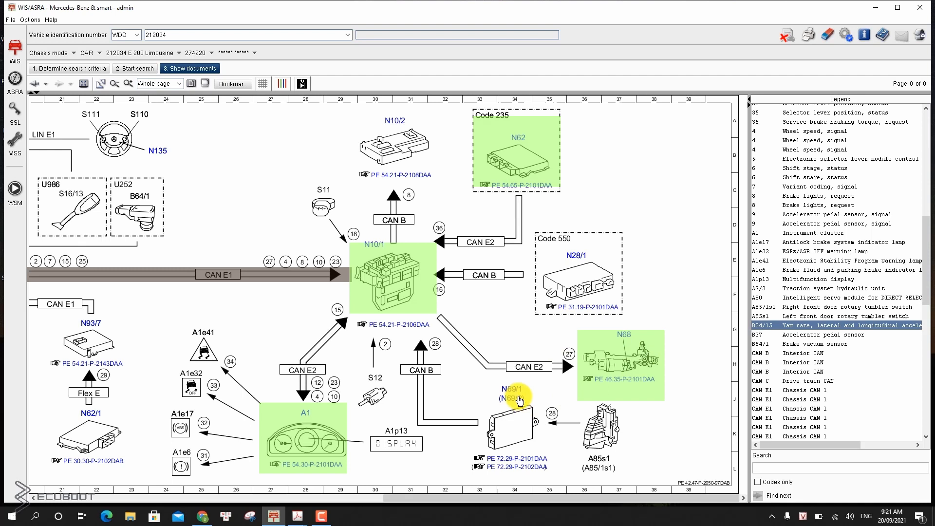
pyautogui.moveTo(626, 381)
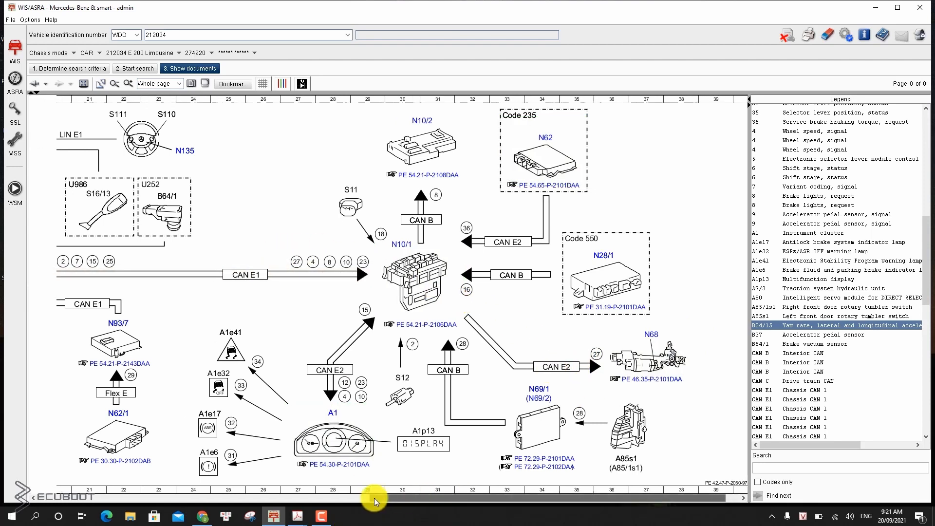
# Step: Mark yaw rate sensor B24/15 in the CAN networking diagram to show its legend entry
pyautogui.hscroll(-3)
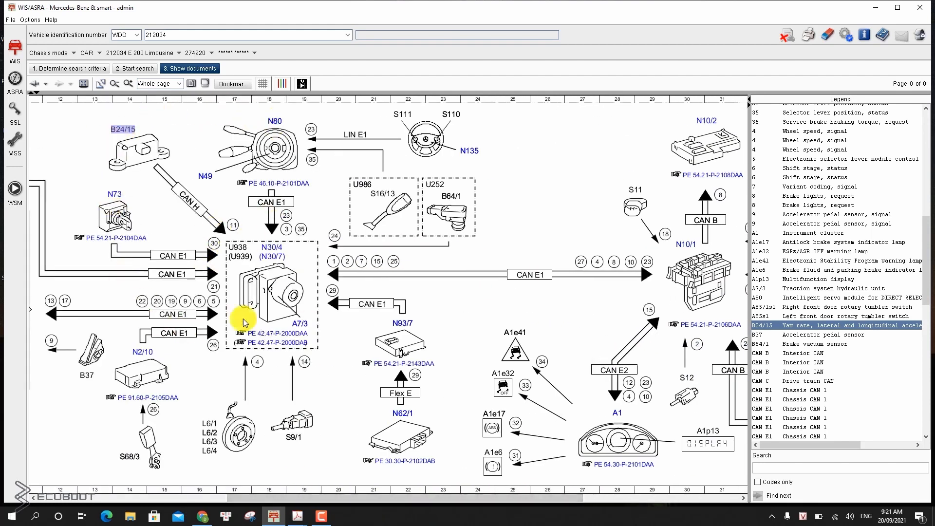
pyautogui.moveTo(183, 131)
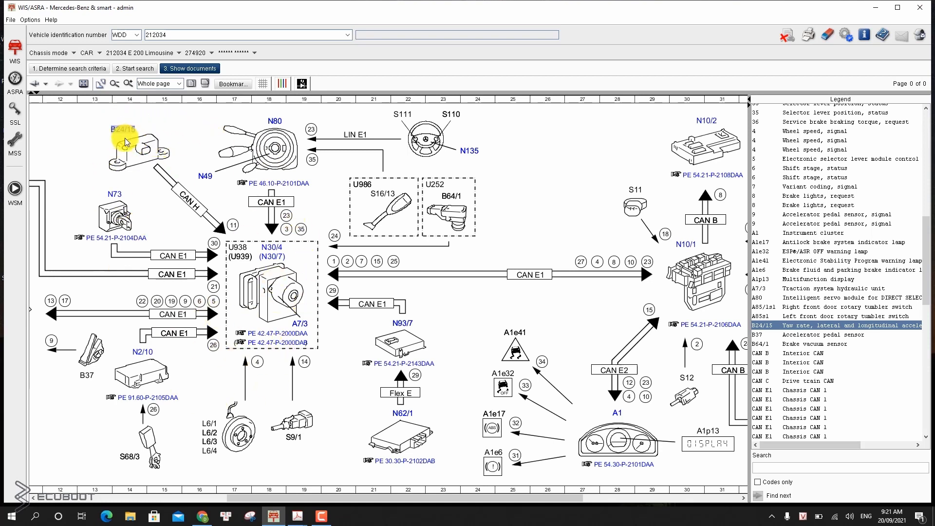
pyautogui.click(834, 325)
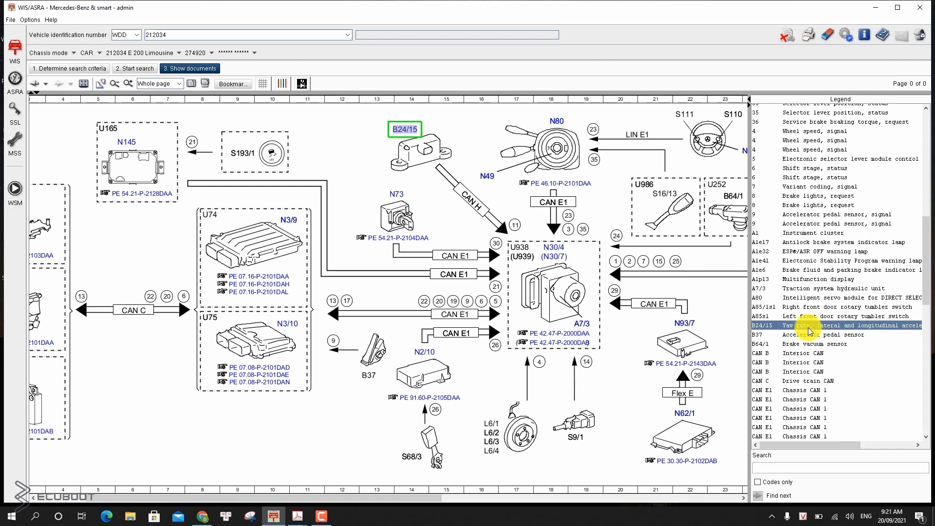
pyautogui.moveTo(427, 500)
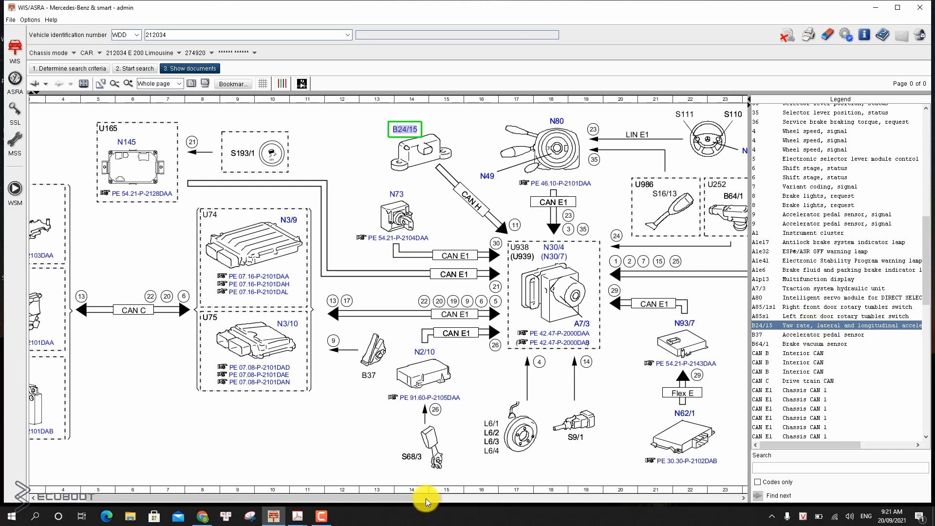
pyautogui.moveTo(296, 517)
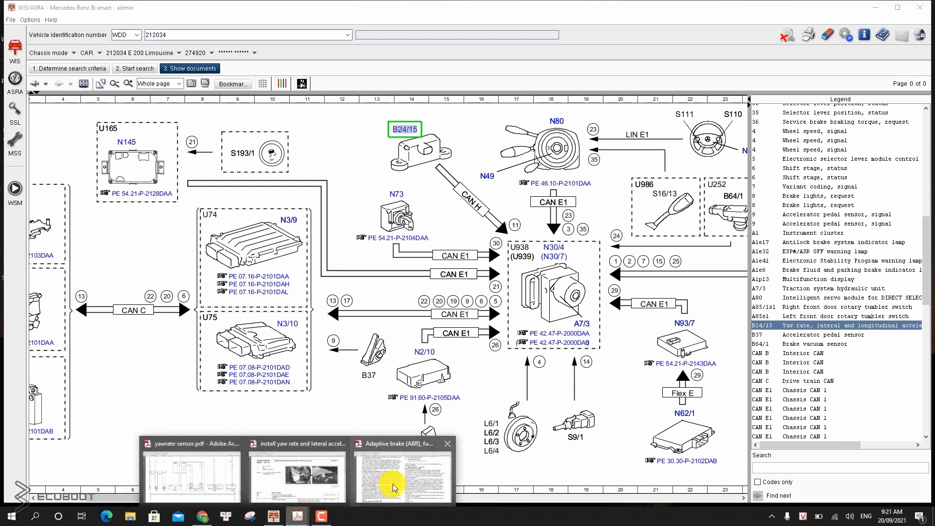
# Step: Switch to 'Adaptive brake (ABR), function.pdf' and read from the top through page 1
pyautogui.click(403, 474)
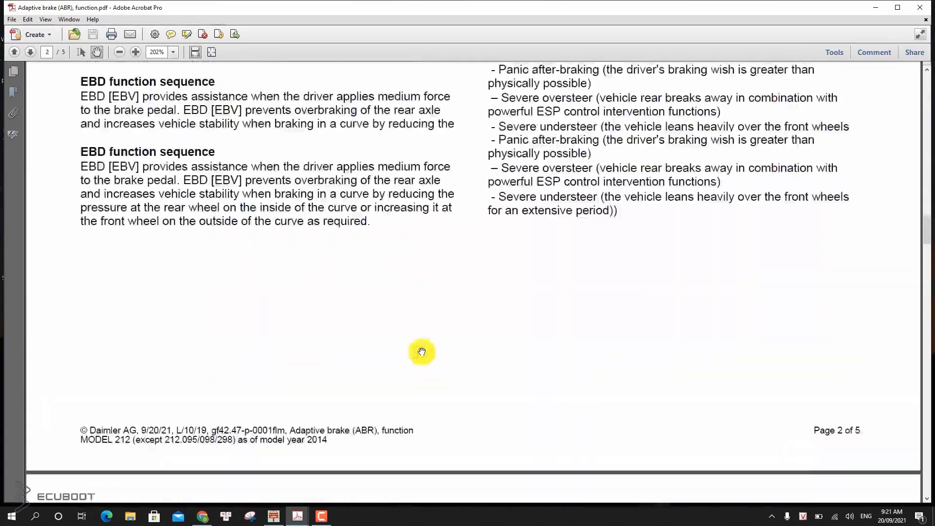
pyautogui.scroll(3)
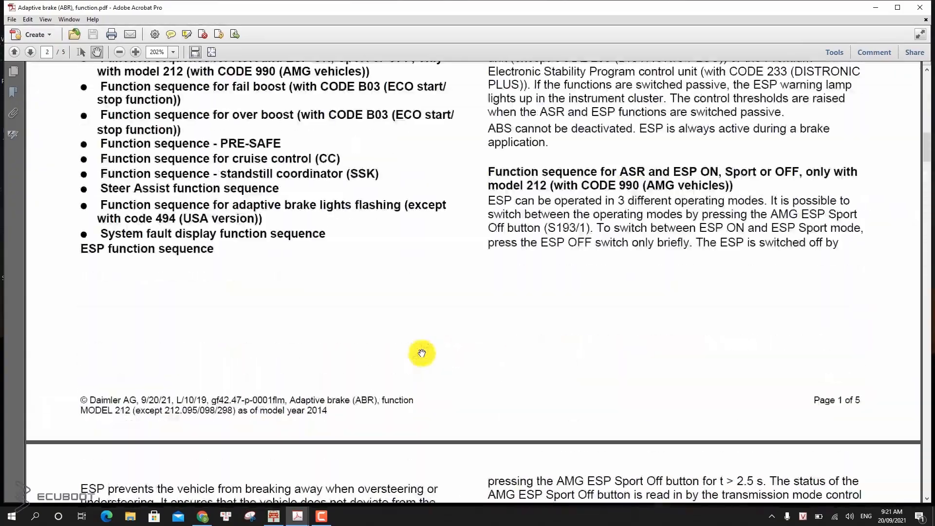
pyautogui.scroll(3)
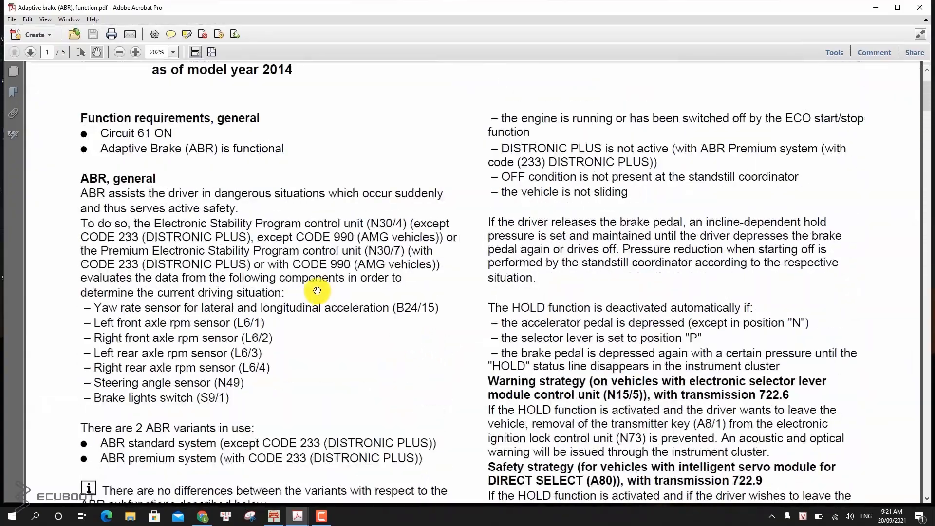
pyautogui.moveTo(155, 306)
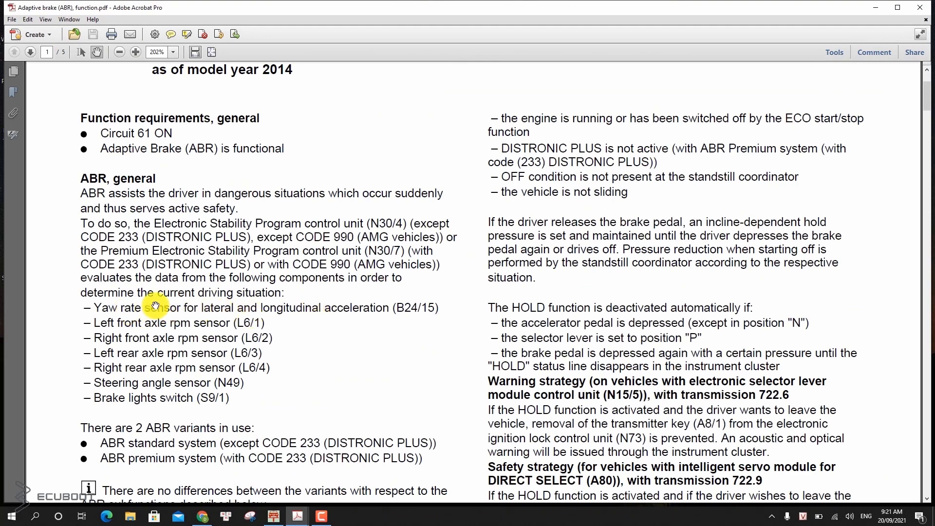
pyautogui.moveTo(270, 313)
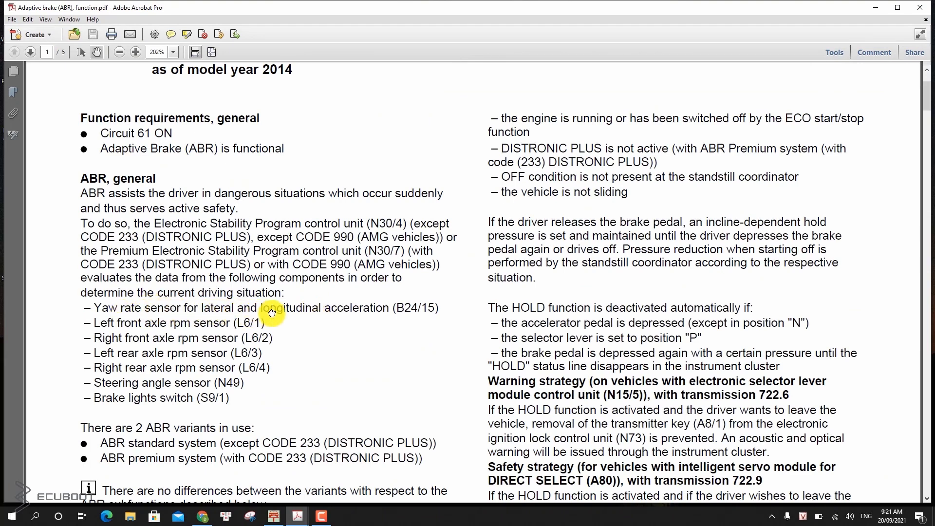
pyautogui.scroll(-3)
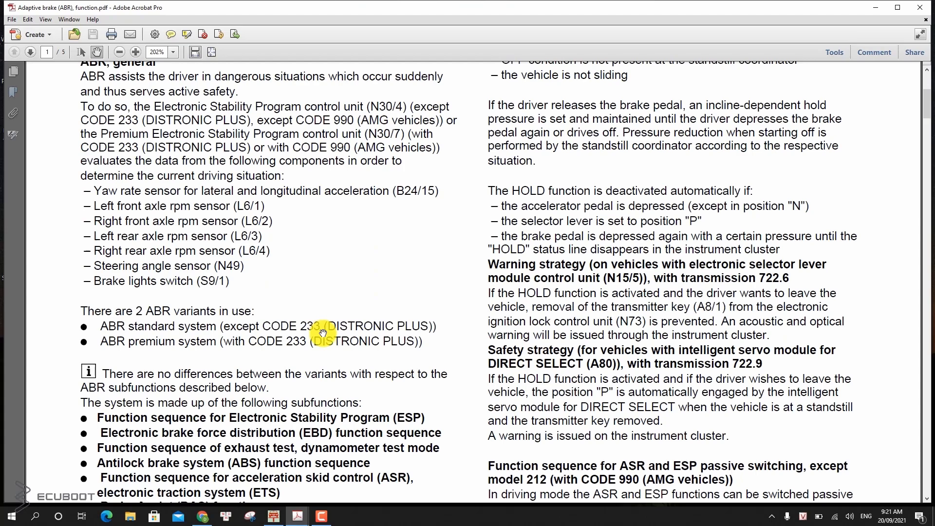
pyautogui.moveTo(264, 184)
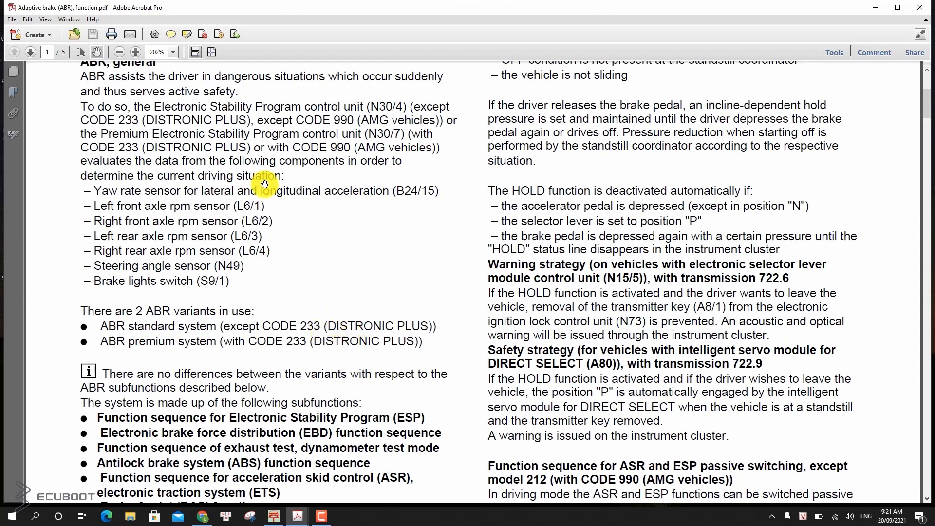
pyautogui.scroll(-3)
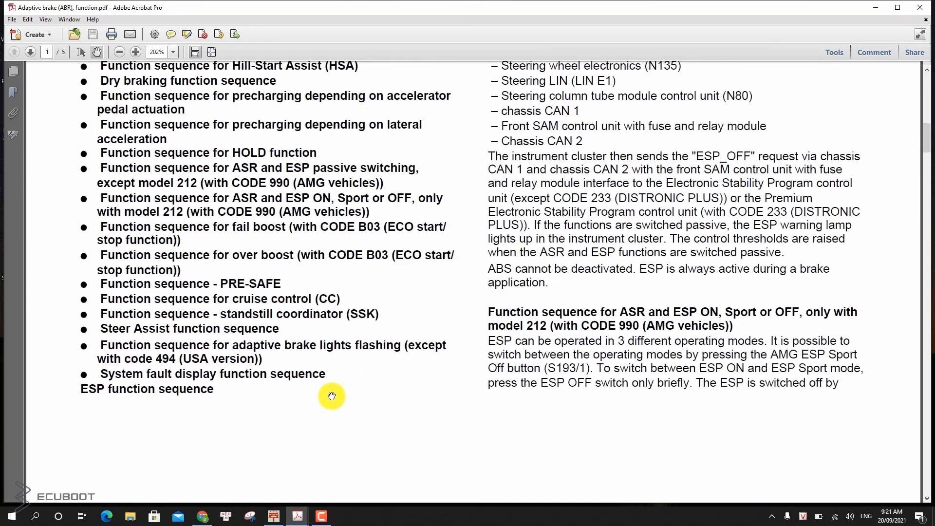
pyautogui.scroll(-3)
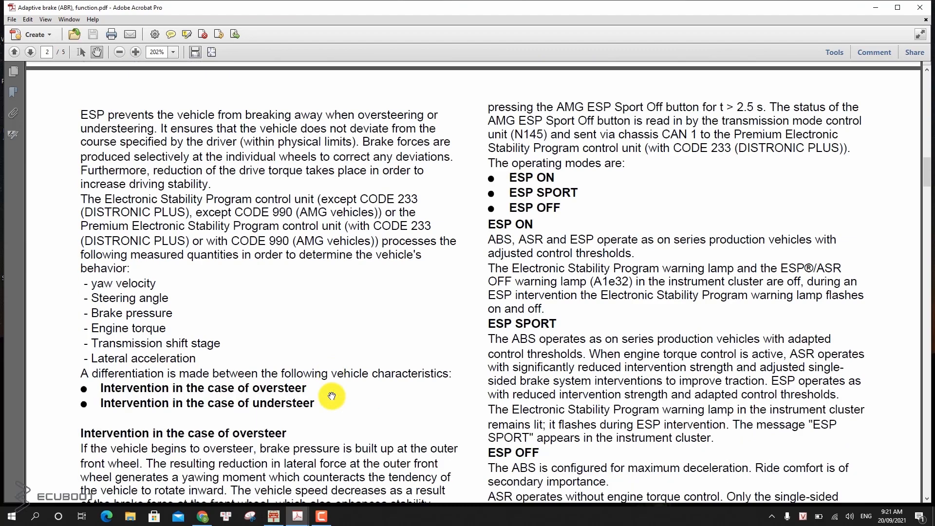
pyautogui.scroll(-3)
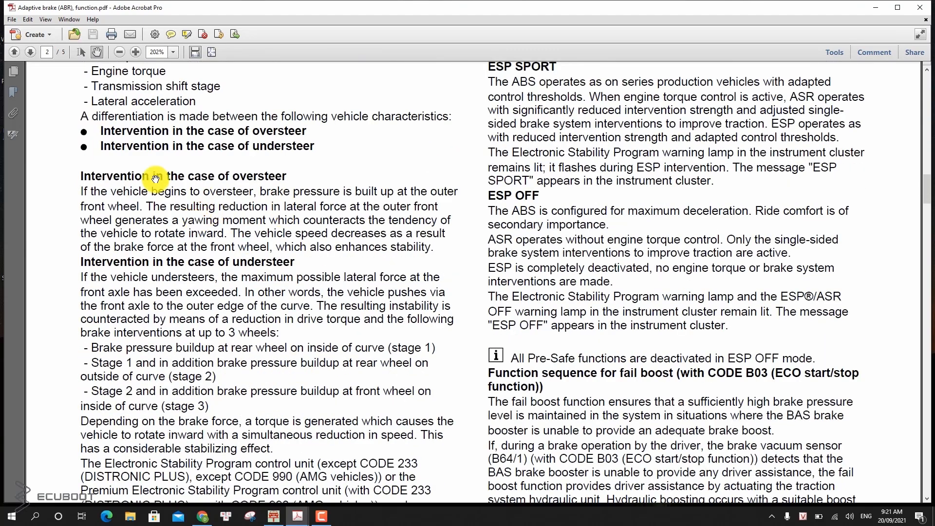
pyautogui.moveTo(272, 179)
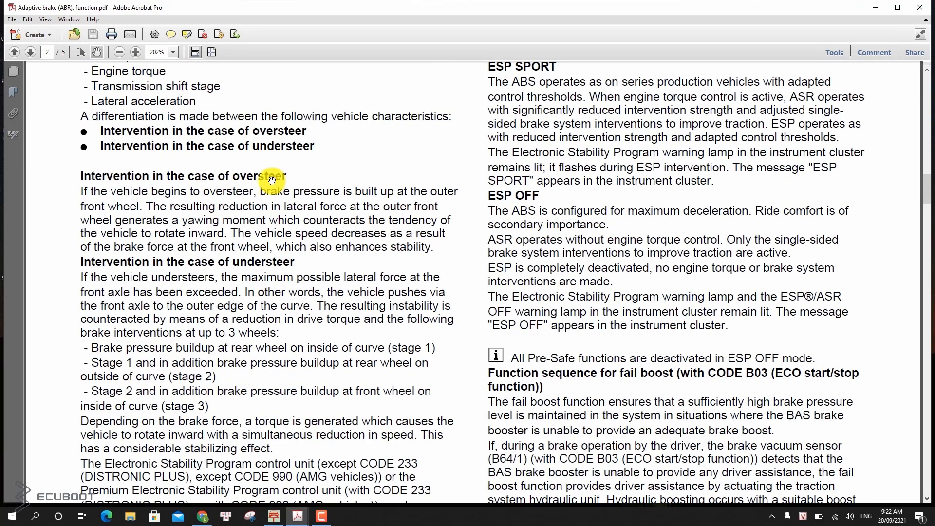
pyautogui.moveTo(214, 185)
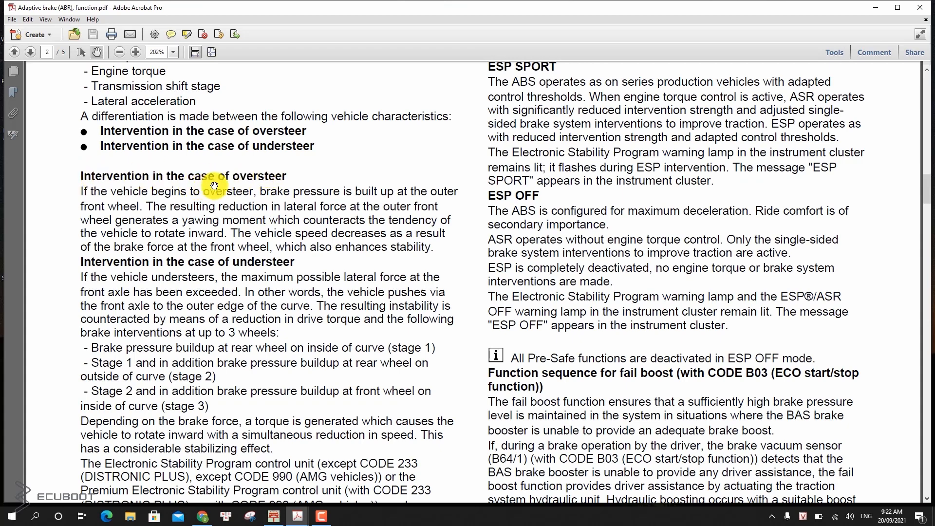
pyautogui.moveTo(190, 176)
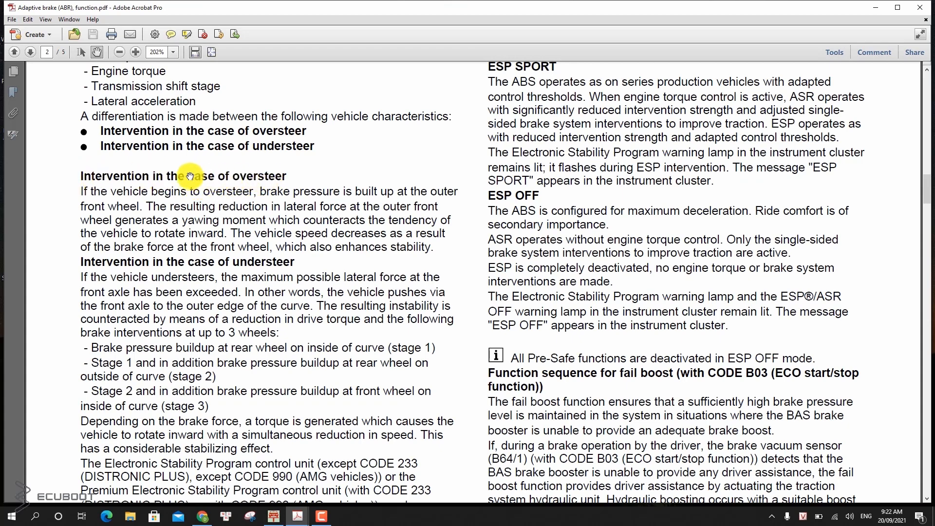
# Step: Read page 2 down to the EBD and PRE-SAFE function sequences
pyautogui.scroll(-3)
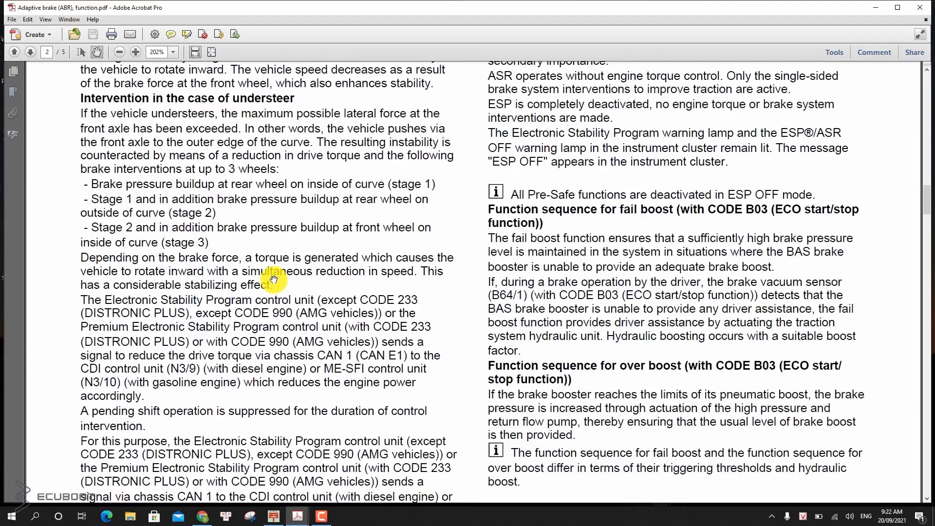
pyautogui.scroll(-3)
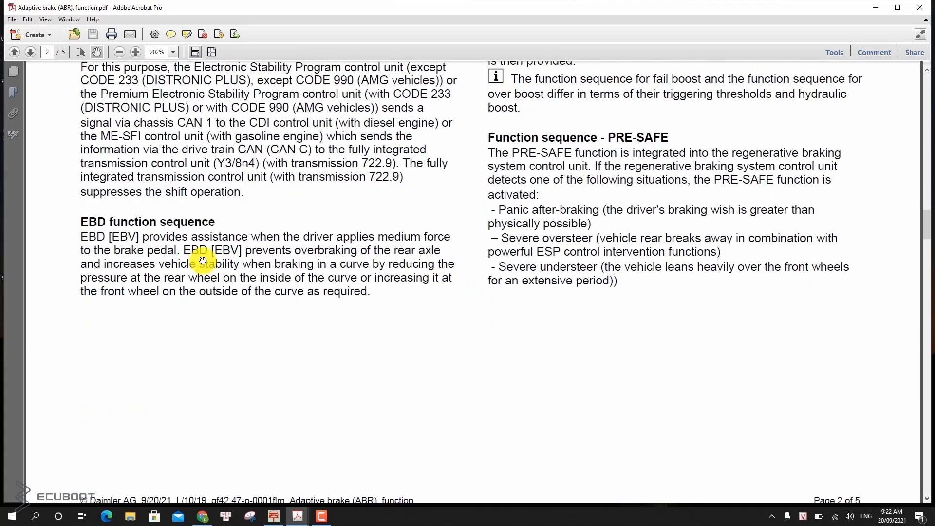
pyautogui.scroll(-3)
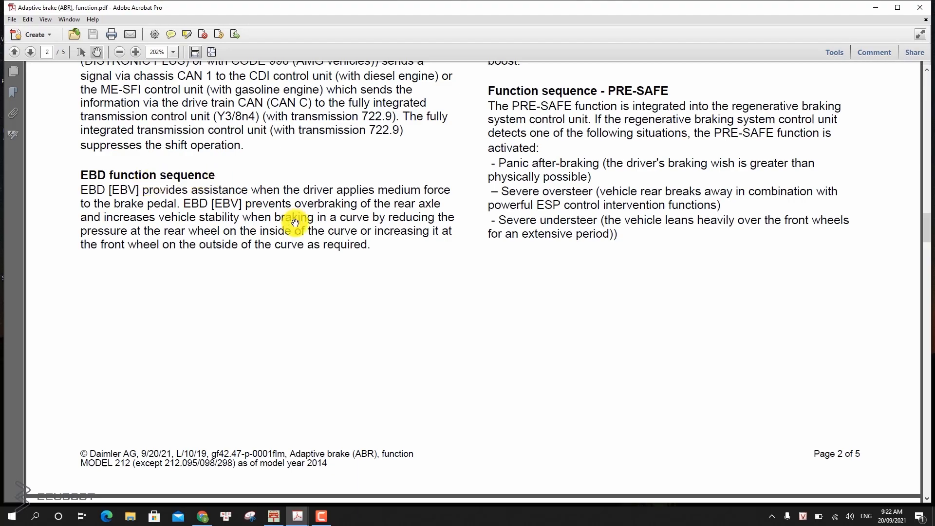
pyautogui.scroll(-3)
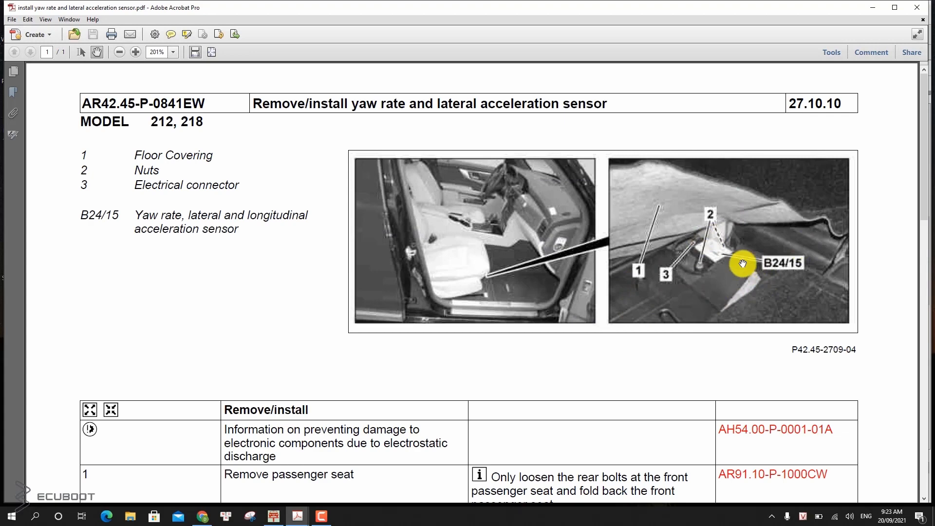
pyautogui.moveTo(707, 253)
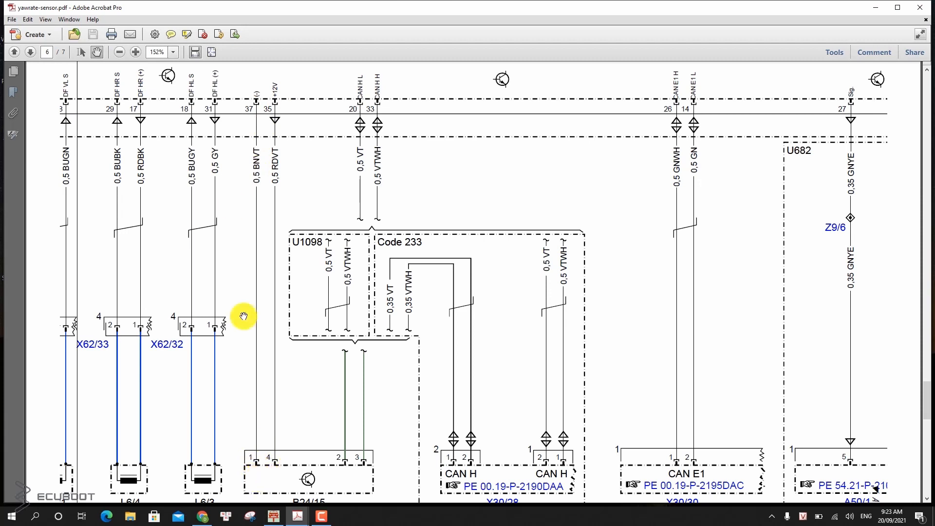
pyautogui.moveTo(275, 165)
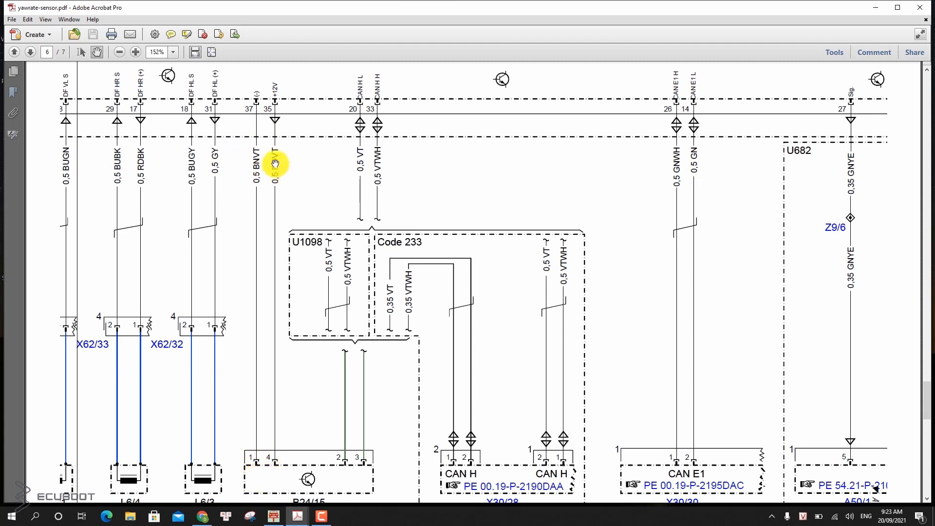
# Step: Switch to yawrate-sensor.pdf and inspect the sensor's supply and CAN connections on page 6
pyautogui.click(275, 173)
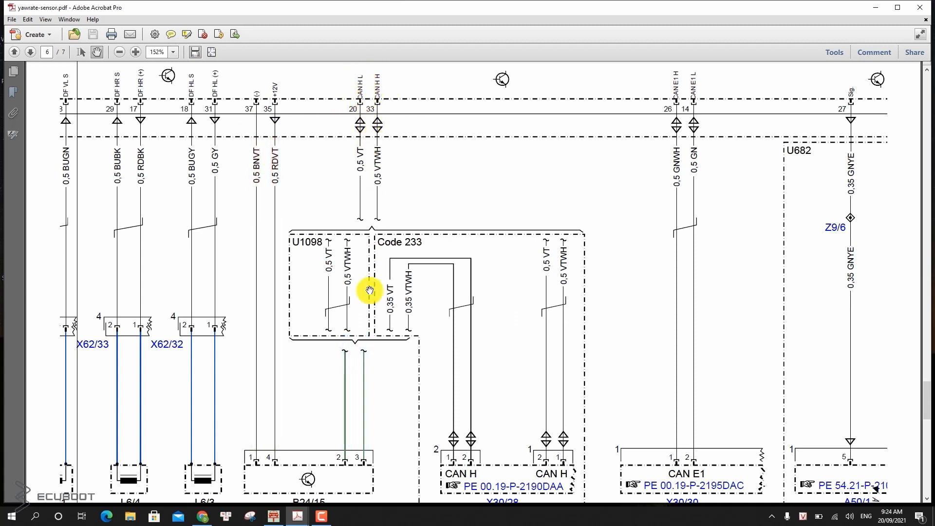
pyautogui.scroll(-3)
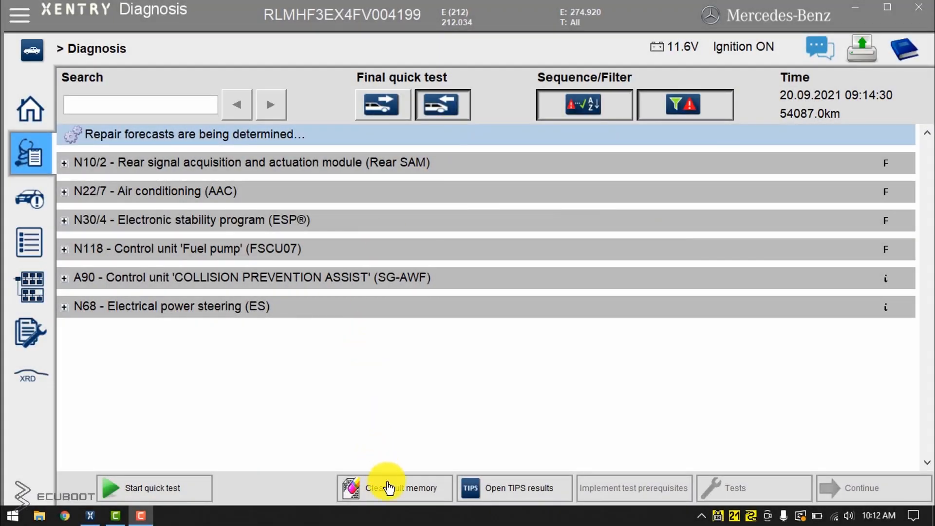
# Step: Clear fault memory in all control units and run a fresh quick test
pyautogui.click(393, 488)
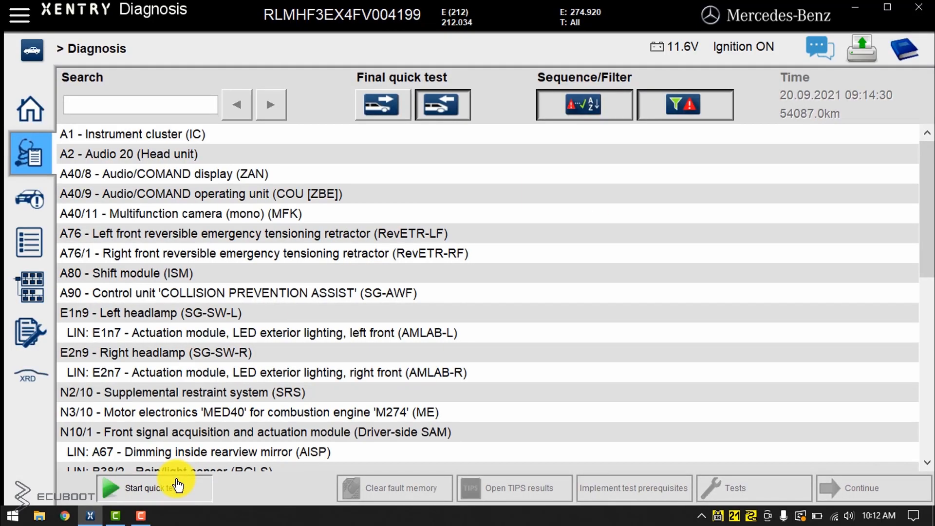
pyautogui.click(146, 488)
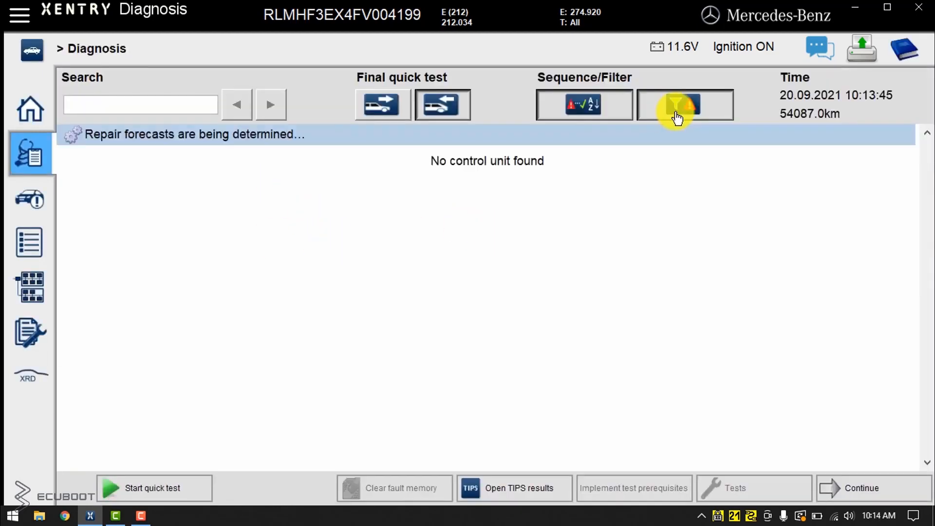
# Step: Show all control units, not only faulty ones, and check every unit has a green tick
pyautogui.click(684, 104)
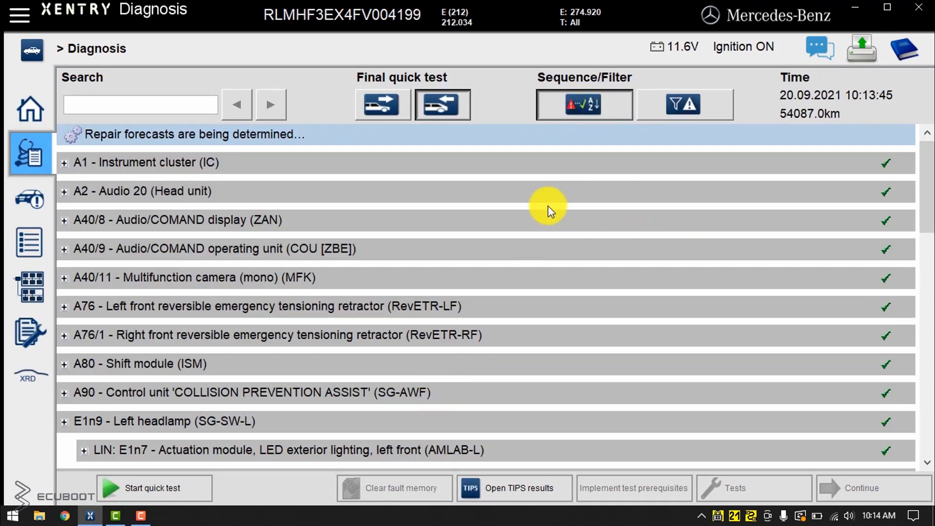
pyautogui.moveTo(376, 519)
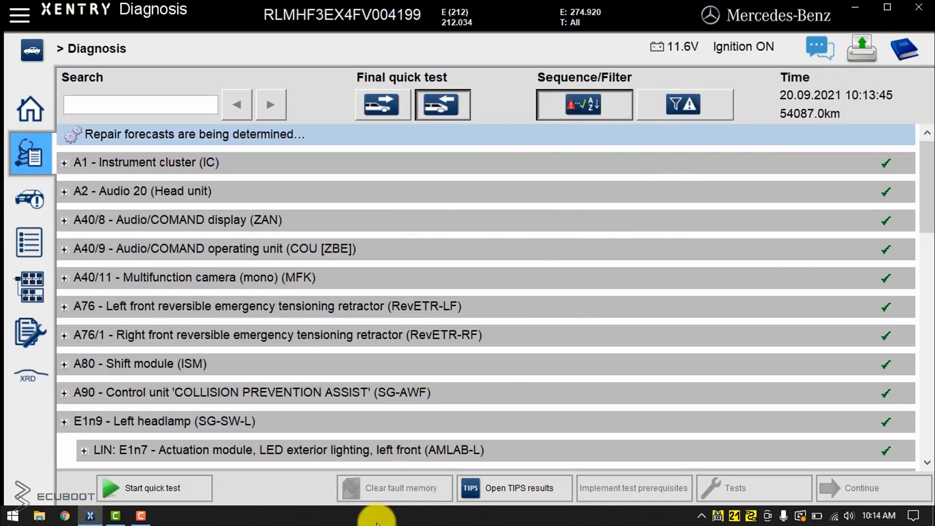
pyautogui.scroll(-3)
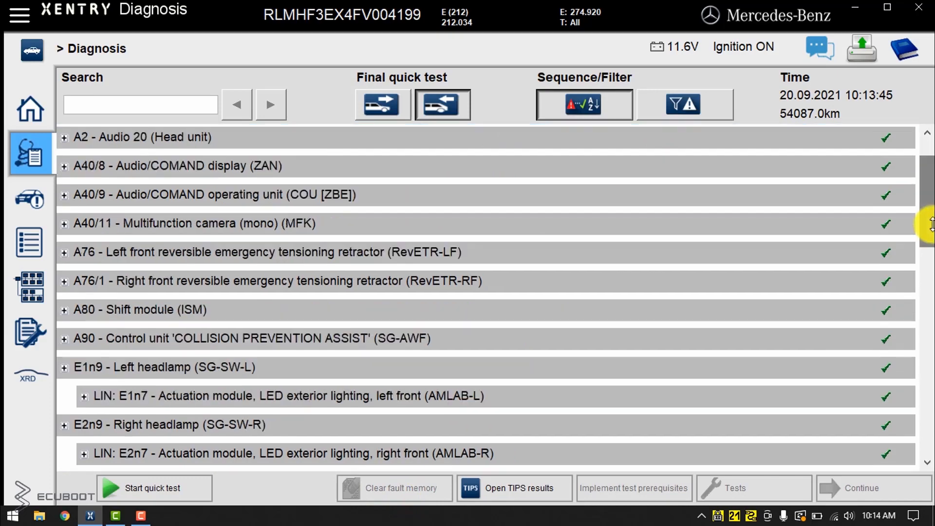
pyautogui.scroll(-3)
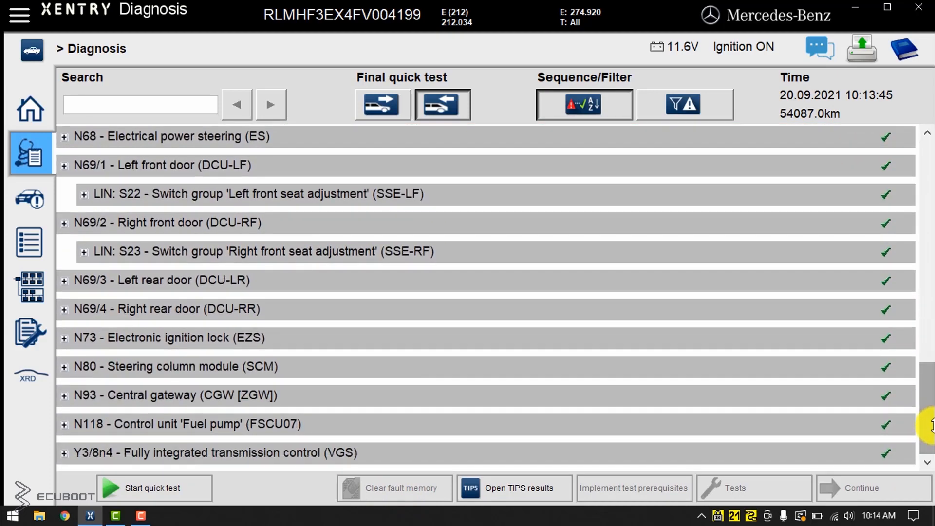
pyautogui.scroll(3)
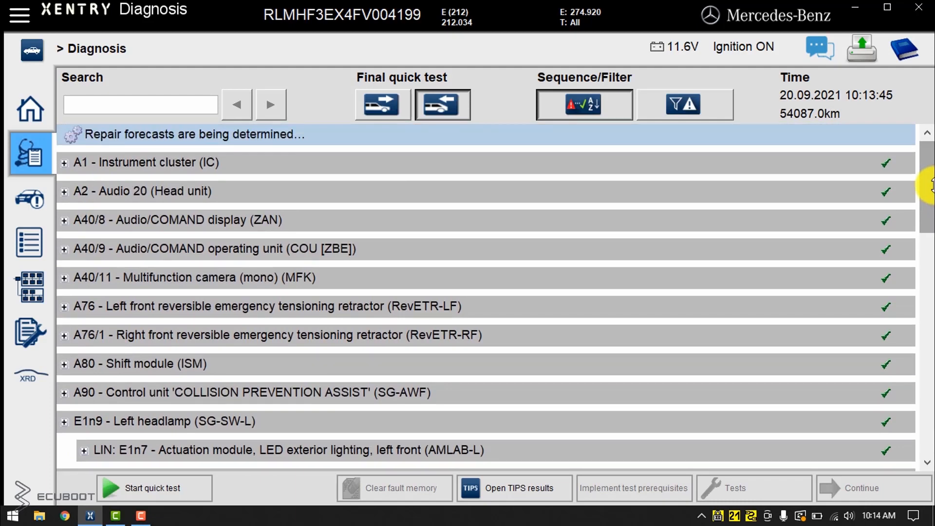
pyautogui.moveTo(475, 262)
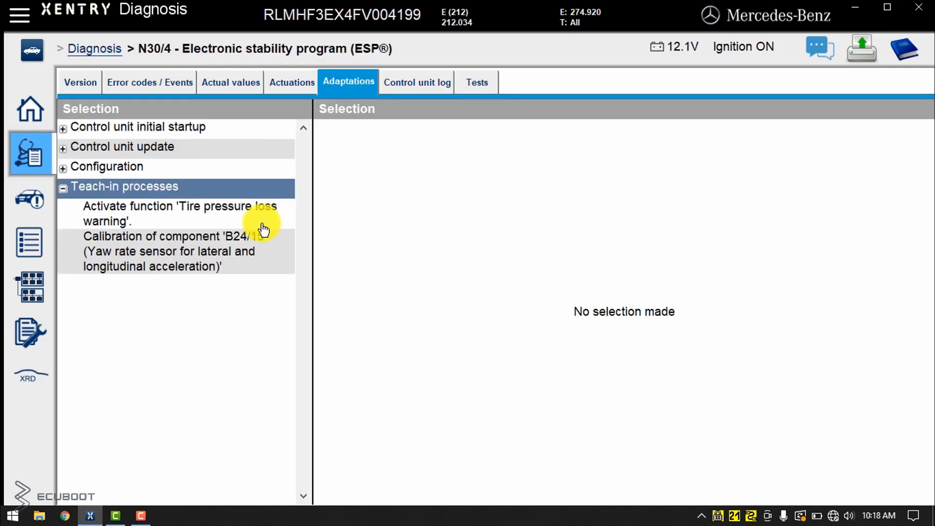
pyautogui.moveTo(188, 255)
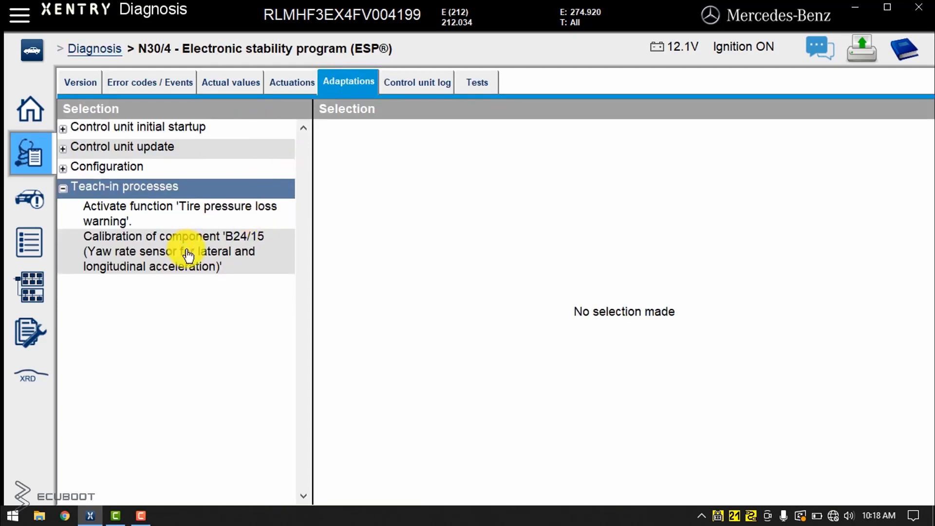
# Step: Run the B24/15 yaw rate sensor calibration teach-in, continuing once ignition is on
pyautogui.click(173, 250)
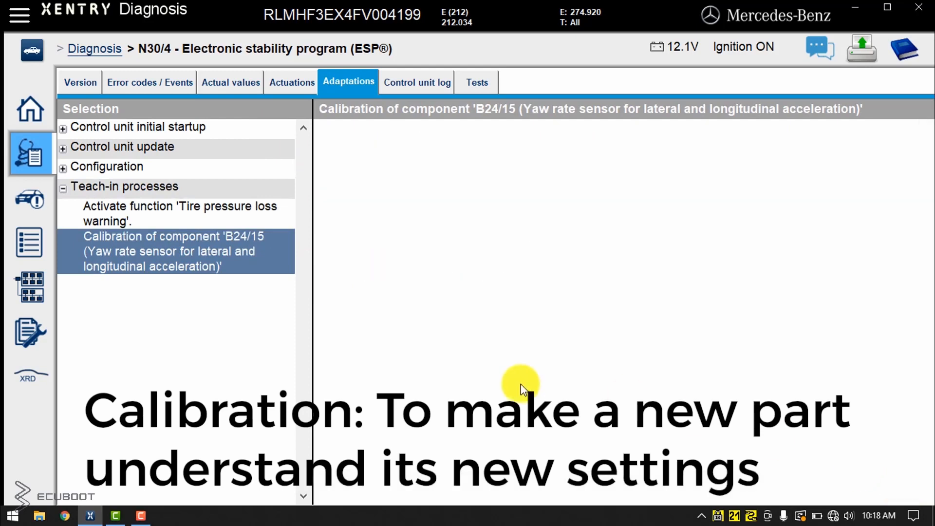
pyautogui.moveTo(410, 198)
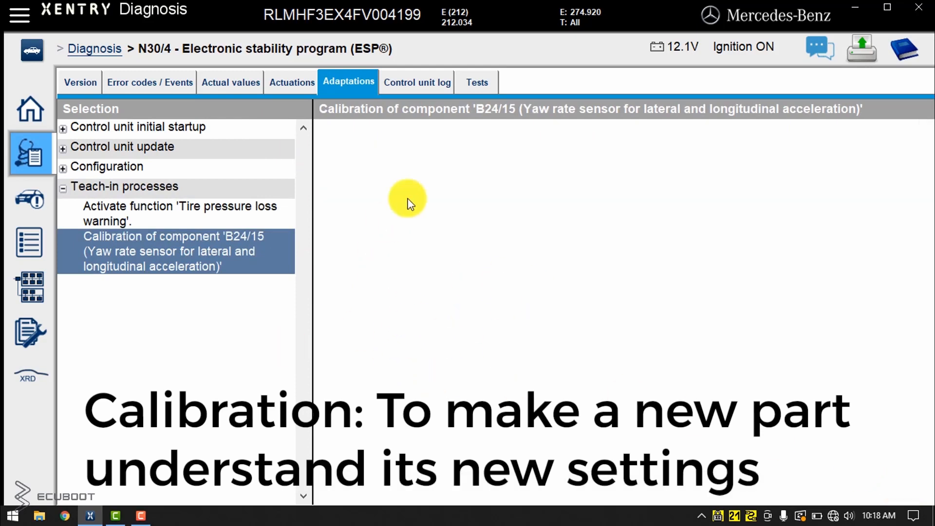
pyautogui.click(174, 251)
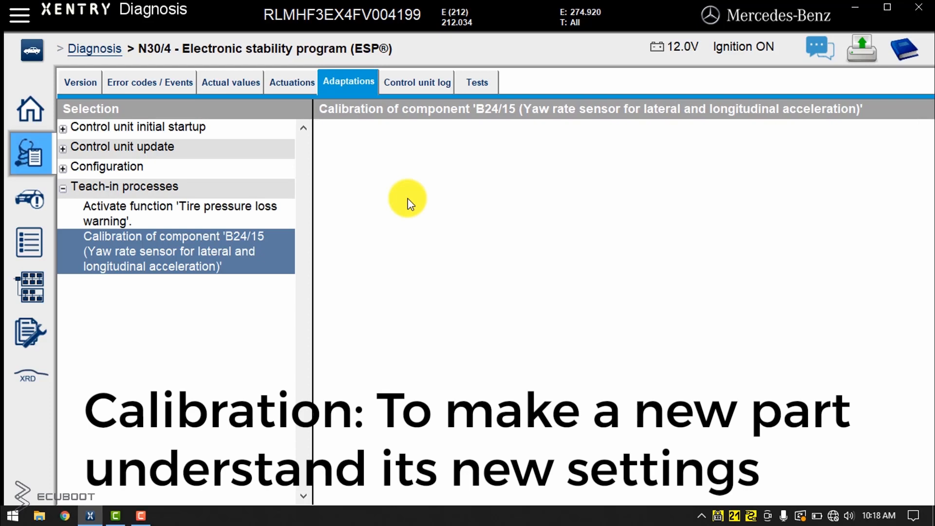
pyautogui.click(172, 251)
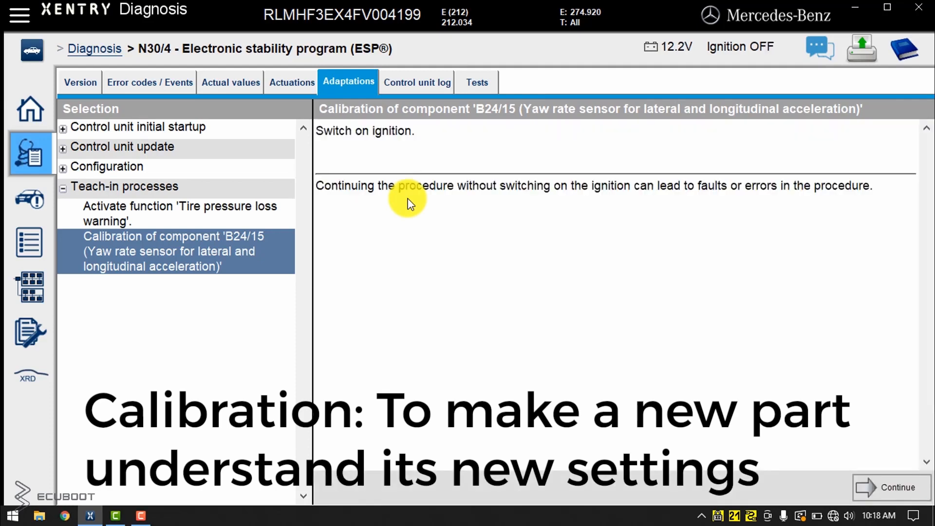
pyautogui.click(897, 487)
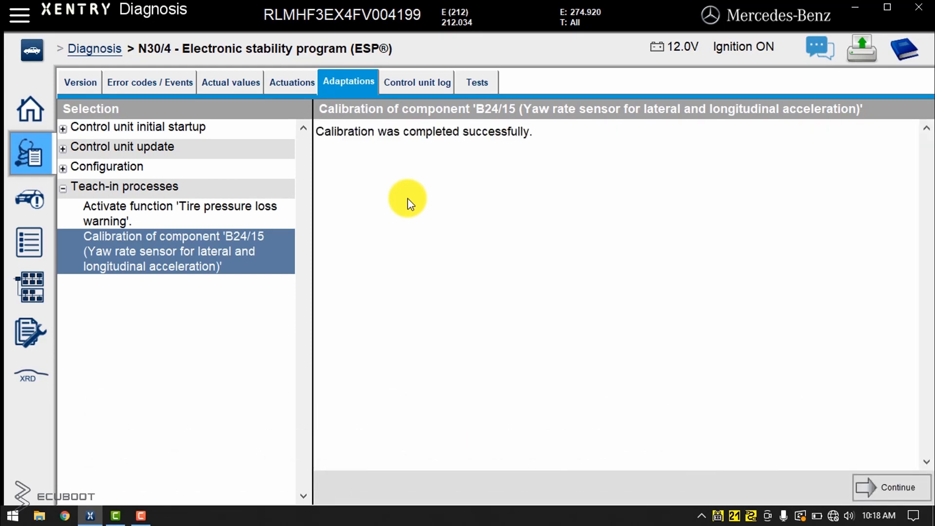
pyautogui.moveTo(503, 161)
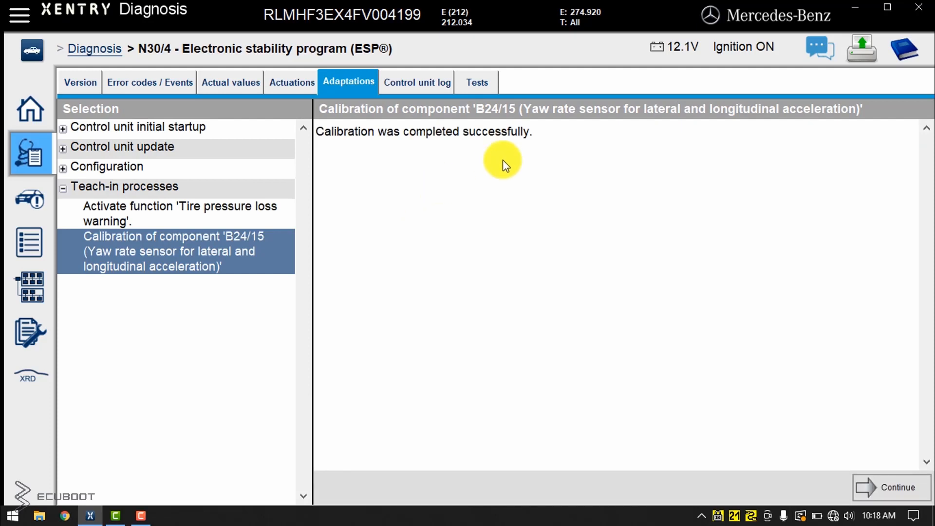
pyautogui.moveTo(579, 146)
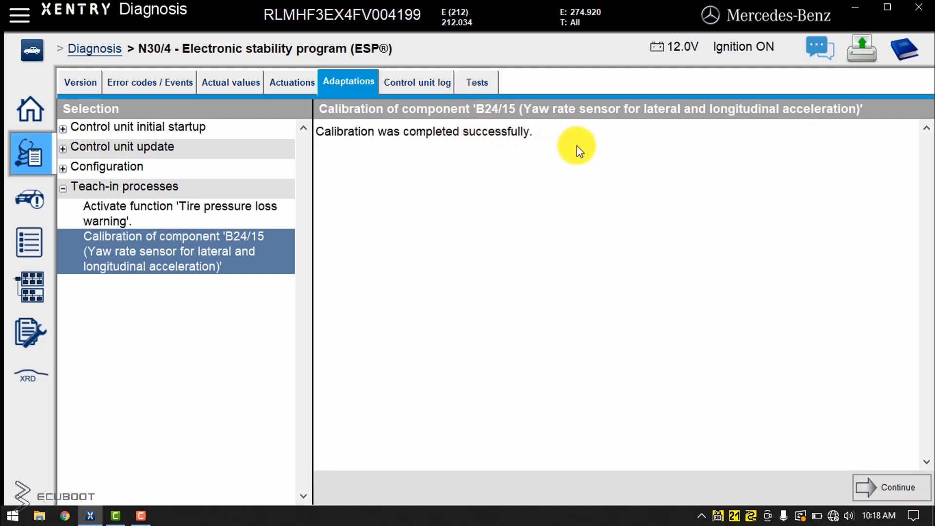
pyautogui.moveTo(630, 173)
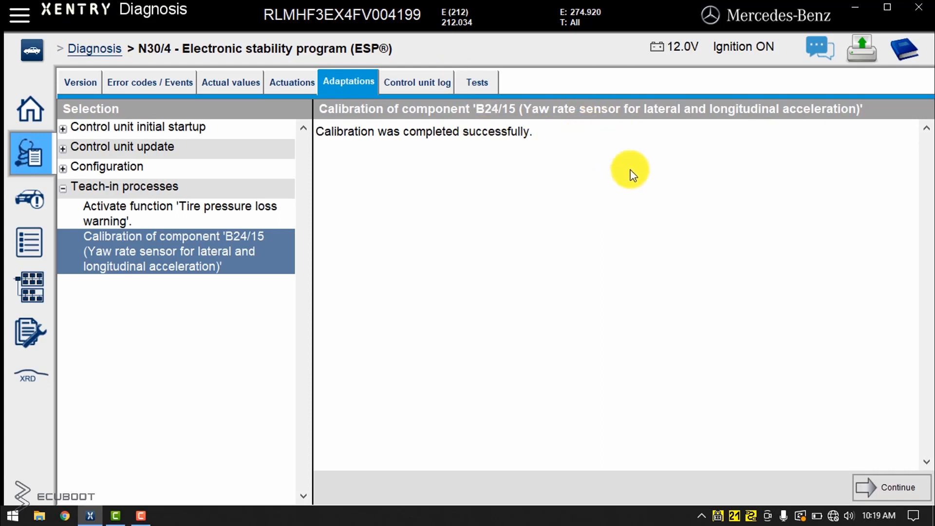
pyautogui.moveTo(885, 453)
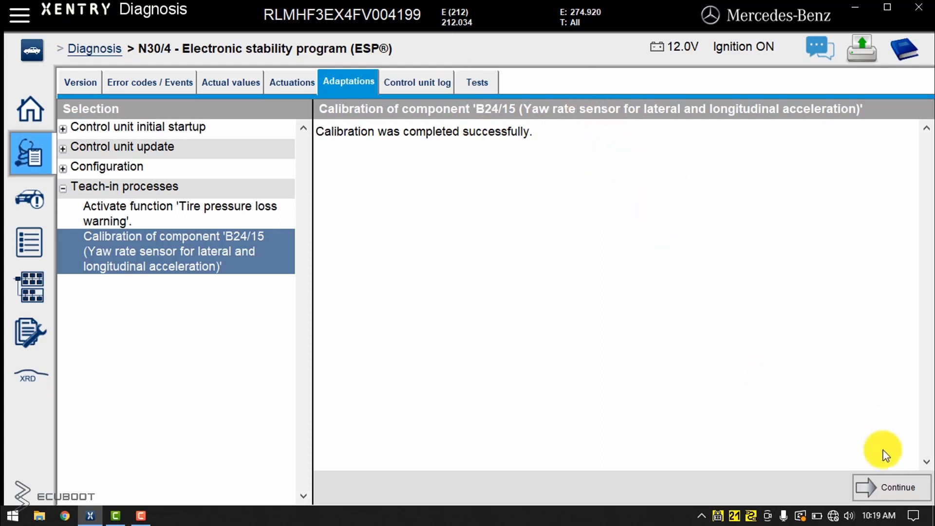
# Step: Finish the calibration and show the ESP unit's live sensor actual values (turn rate −0.02°/s)
pyautogui.click(897, 486)
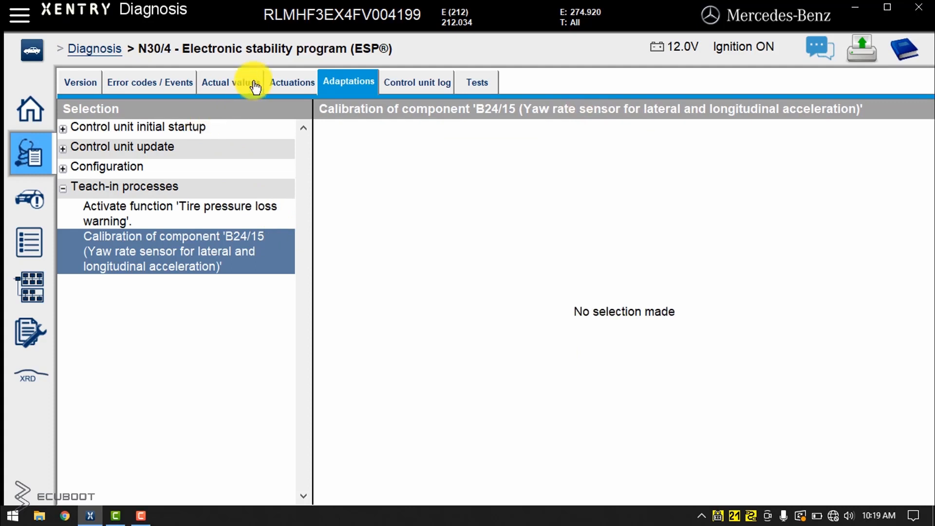
pyautogui.click(230, 82)
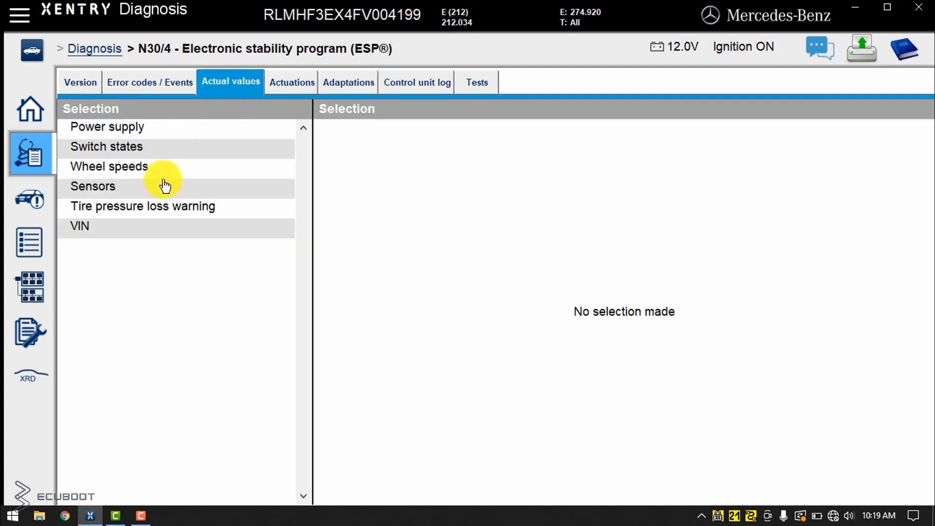
pyautogui.click(93, 186)
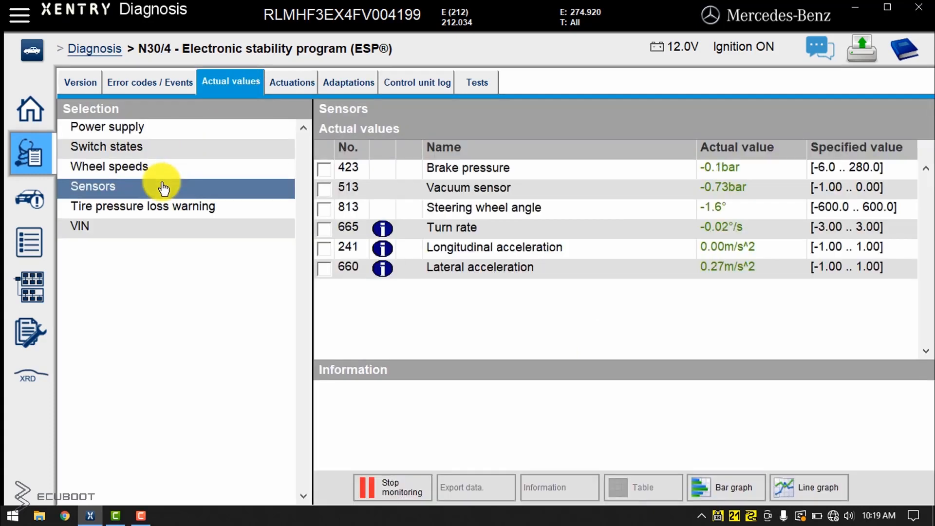